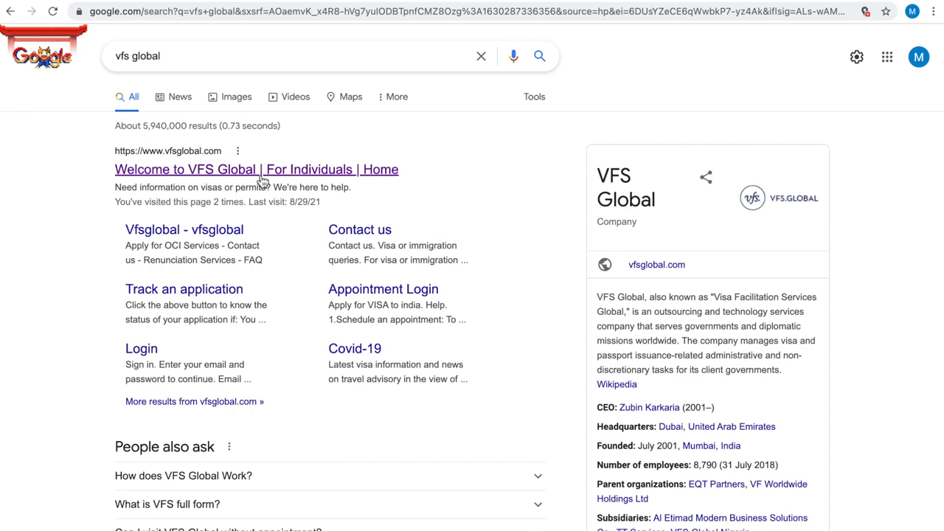
Open the 'Welcome to VFS Global | For Individuals | Home' search result
click(256, 168)
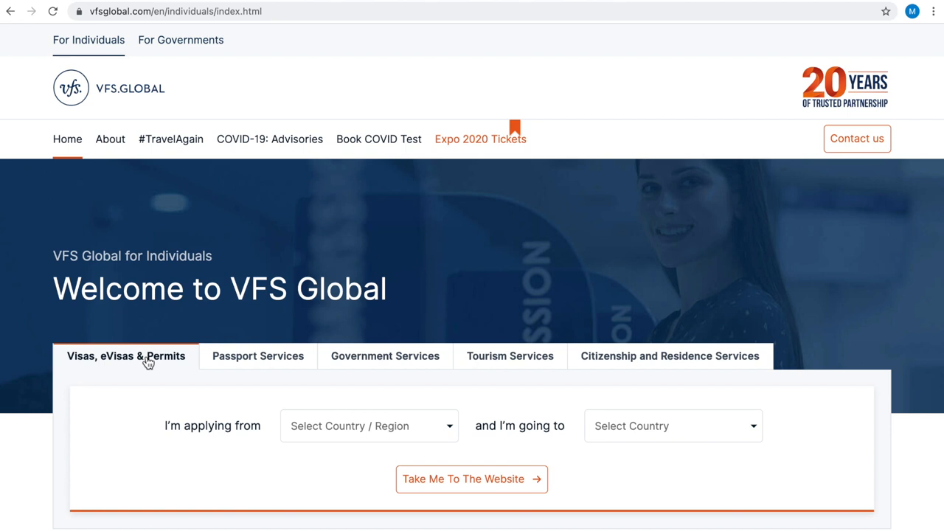
Set applying-from to United States of America and destination to India
text(unite)
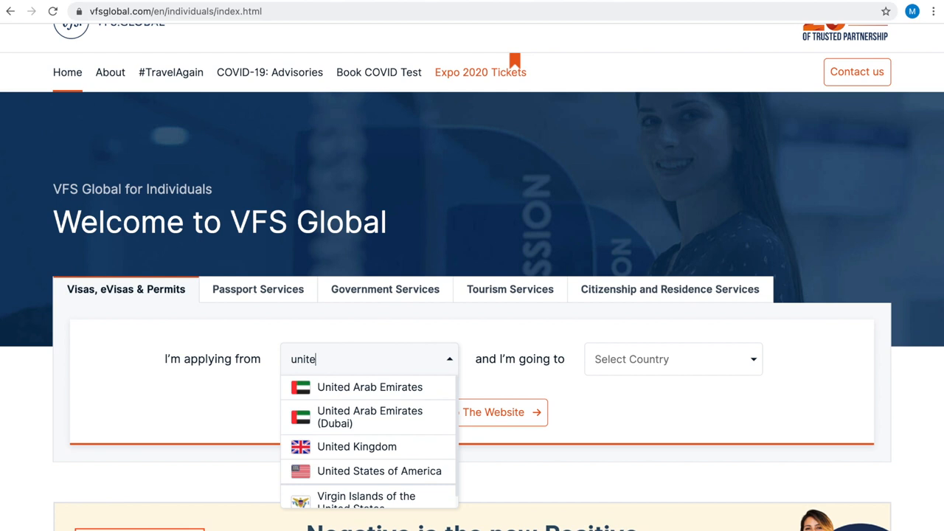
click(380, 471)
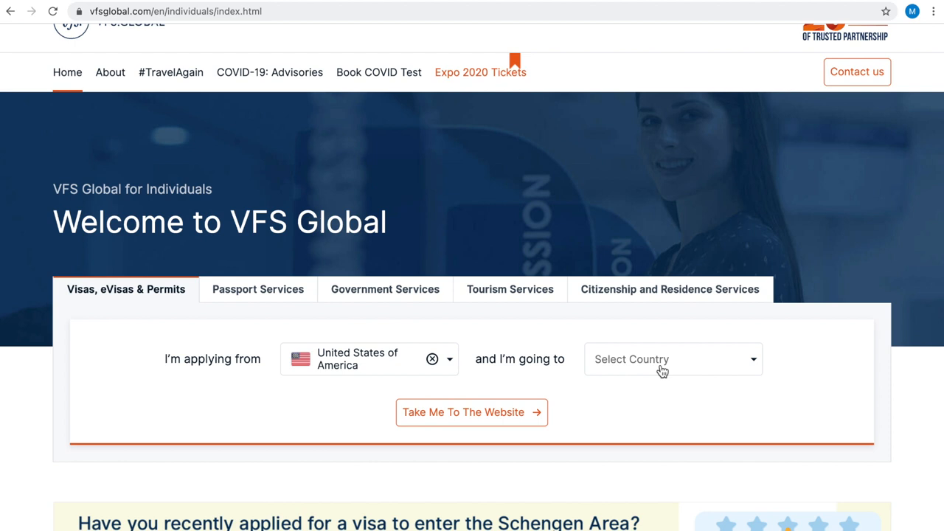
click(673, 359)
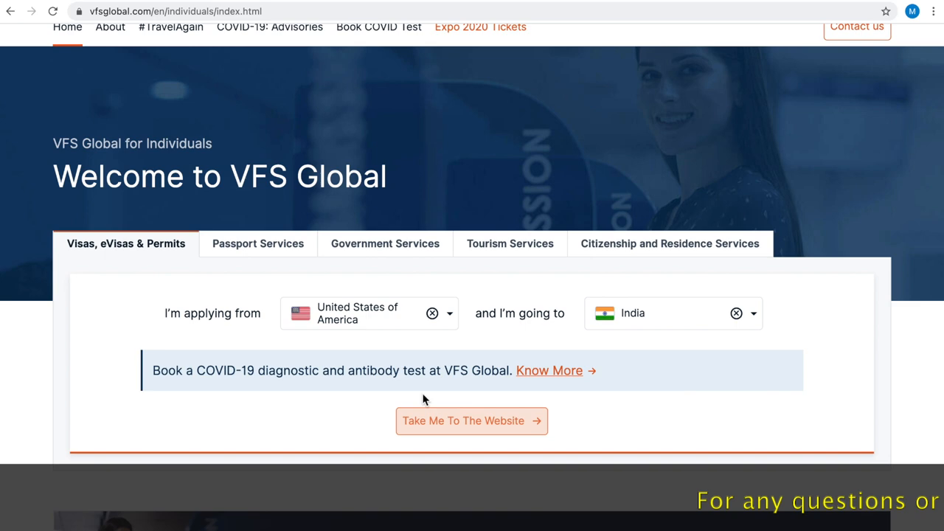
Go to the USA India services site and scroll to the Photograph service
click(471, 421)
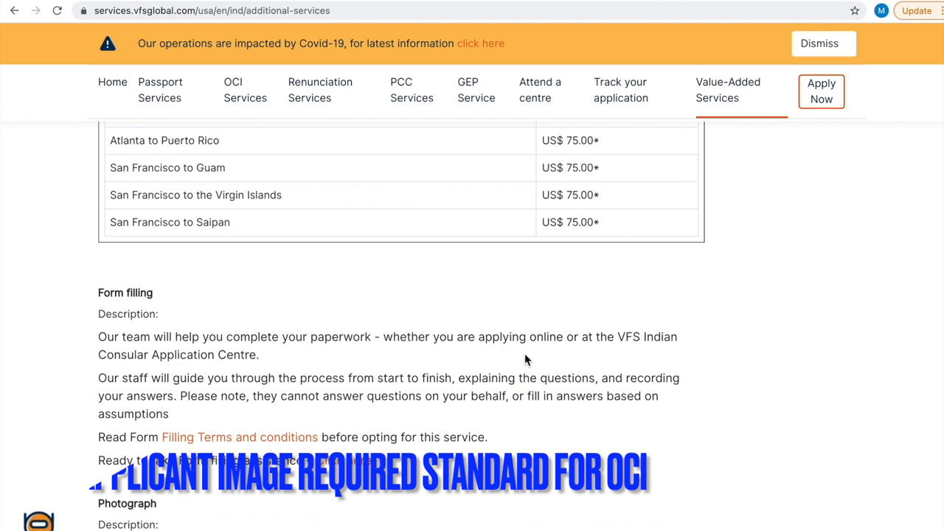
scroll(down, 3)
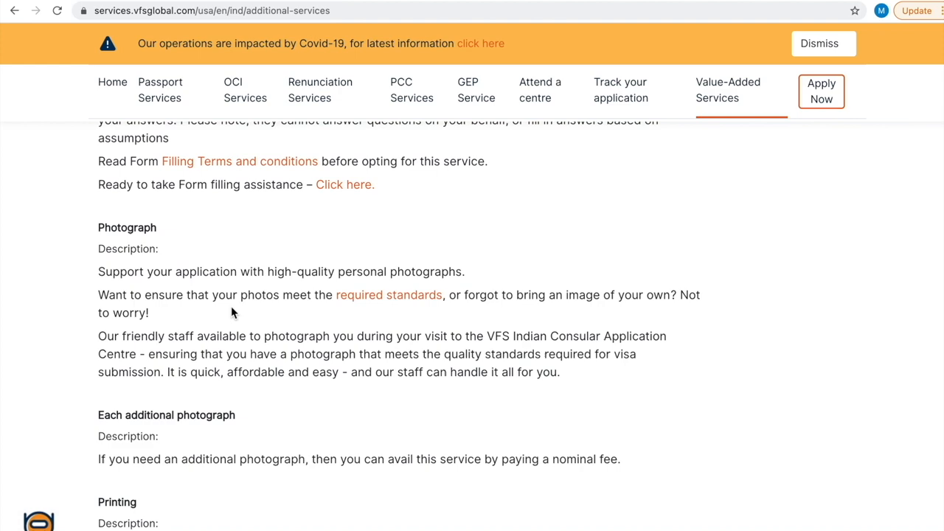
Open the photo 'required standards' PDF and scroll through its first page
click(389, 295)
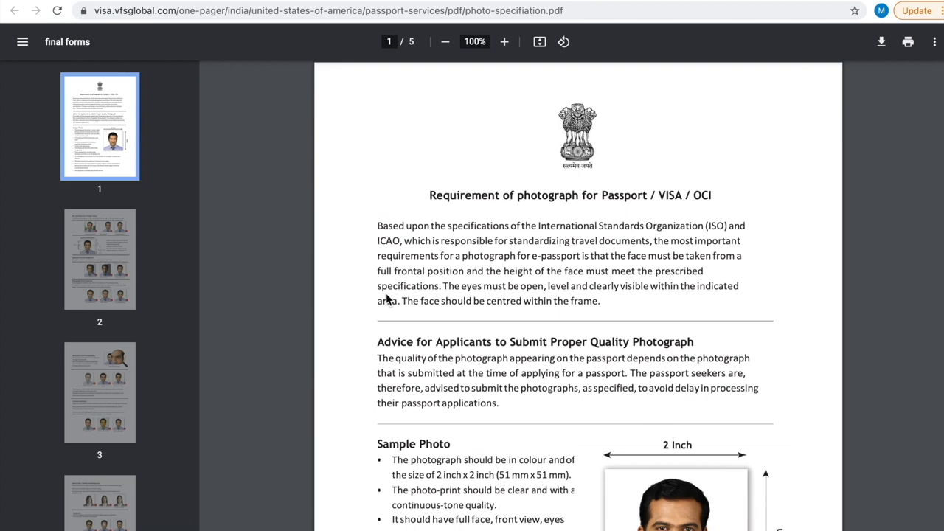
scroll(down, 3)
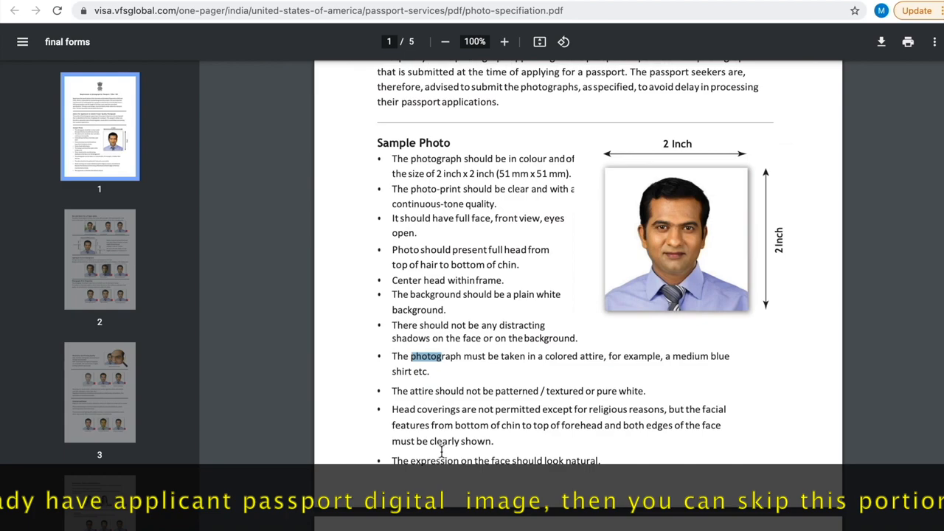
scroll(down, 3)
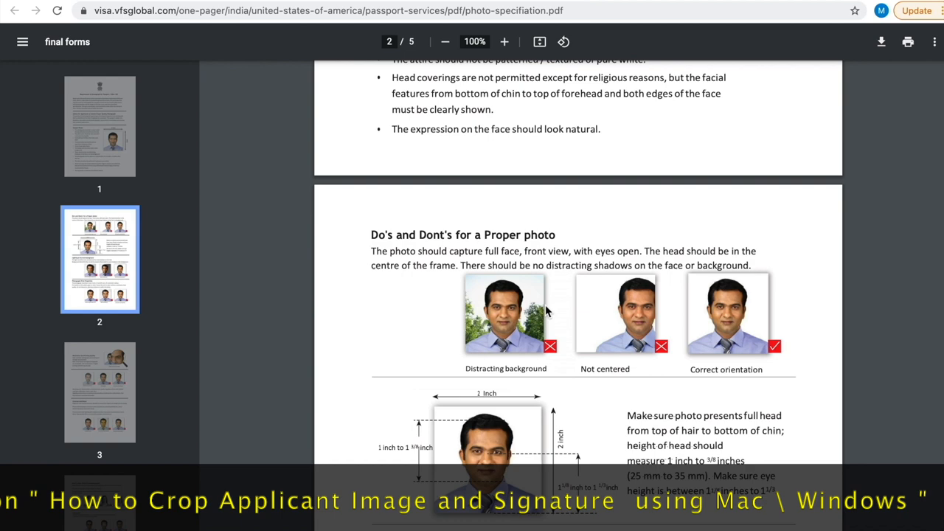
Scroll through page 2 on head size, lighting and print properties to page 3
scroll(down, 3)
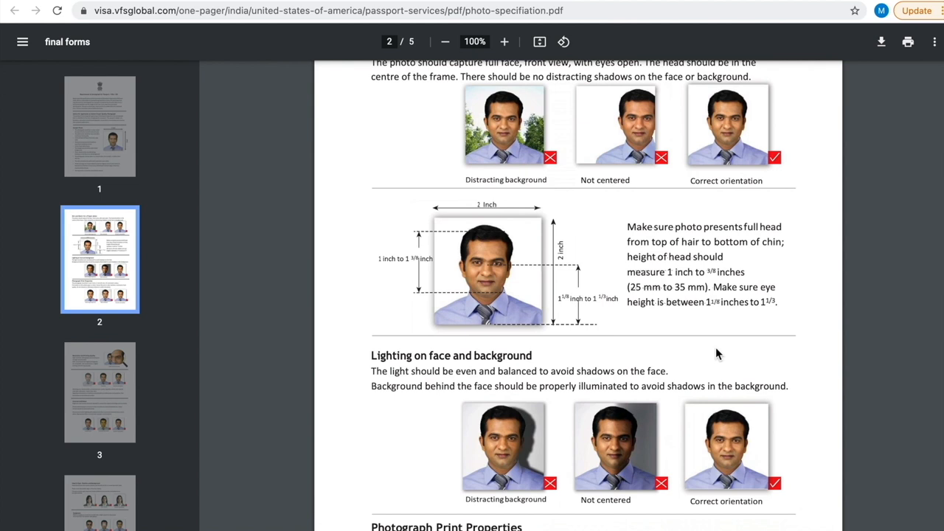
scroll(down, 3)
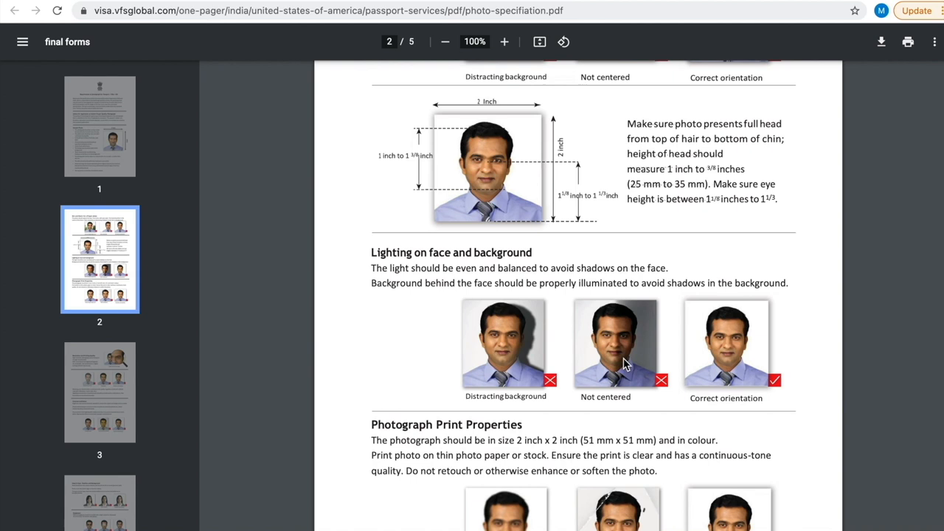
scroll(down, 3)
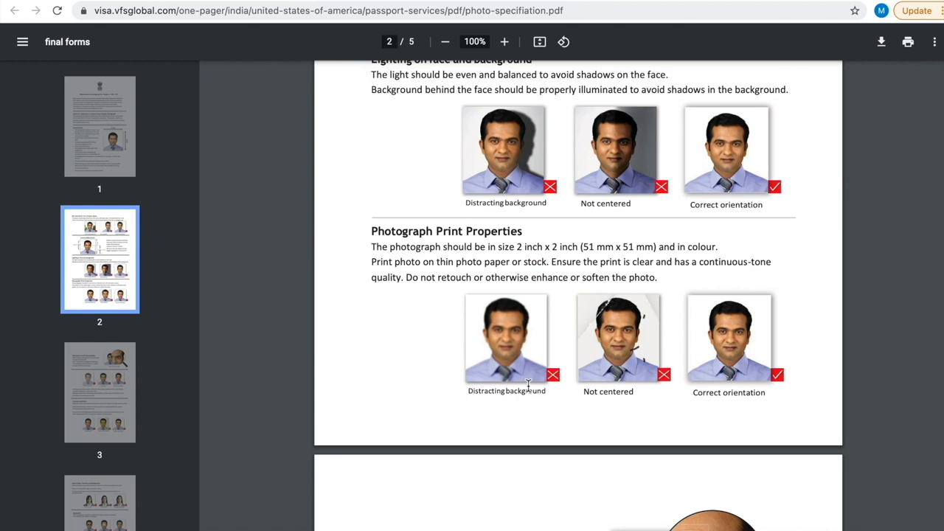
scroll(down, 3)
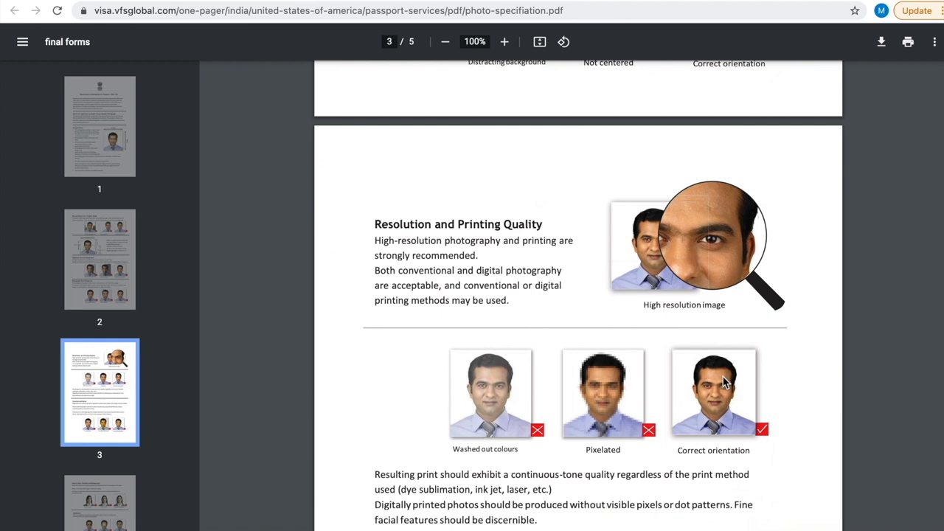
scroll(down, 3)
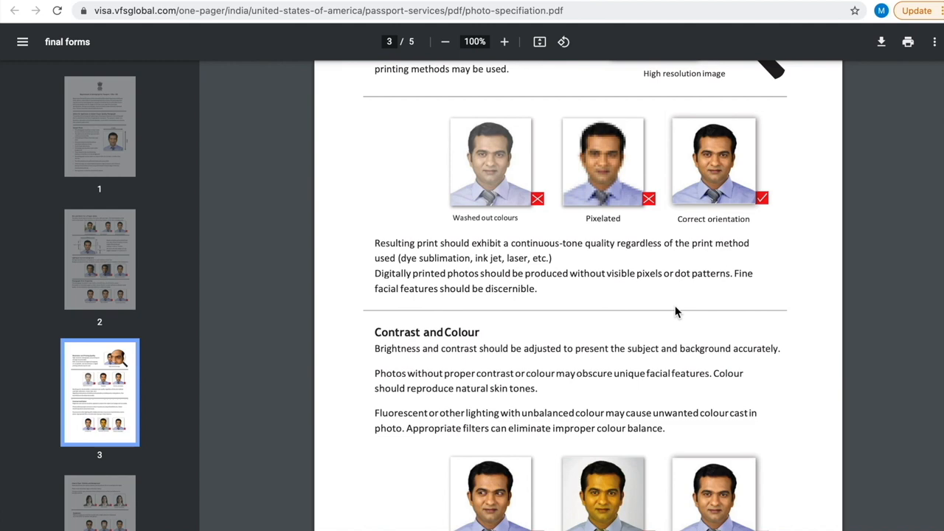
scroll(down, 3)
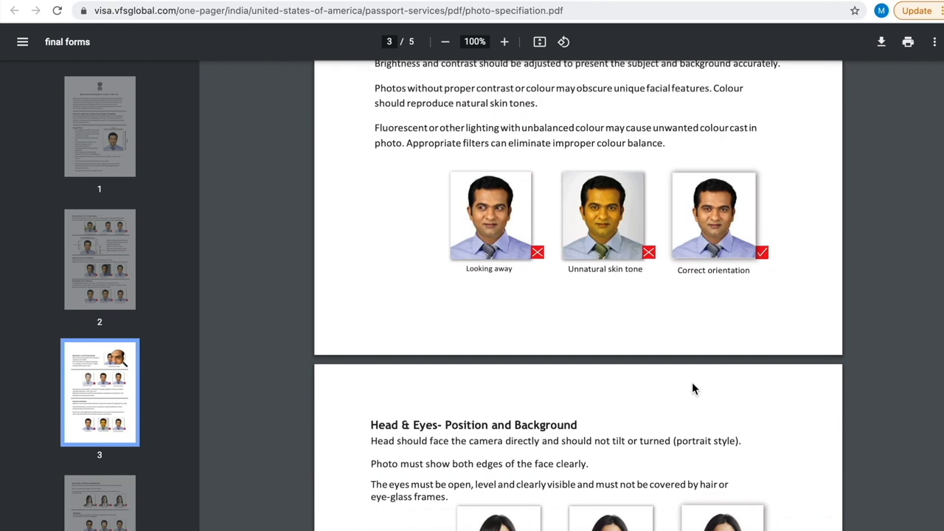
scroll(down, 3)
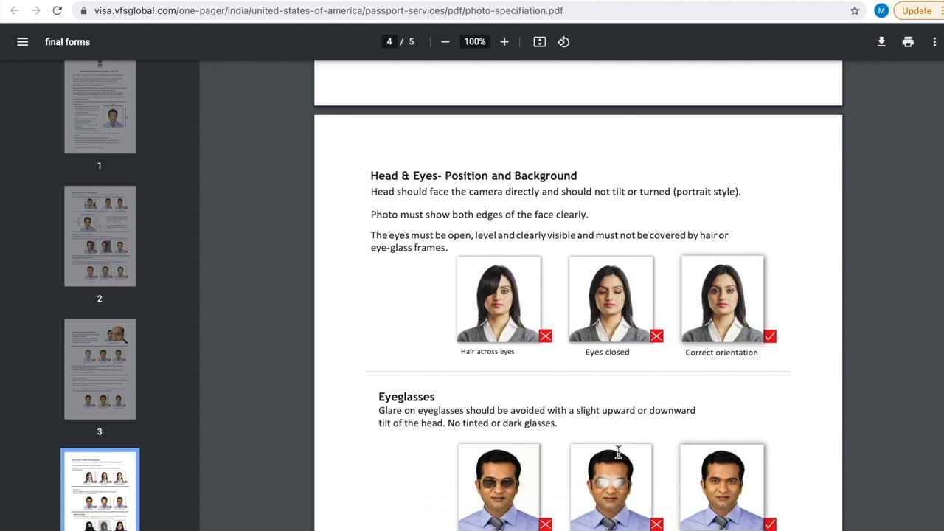
scroll(down, 3)
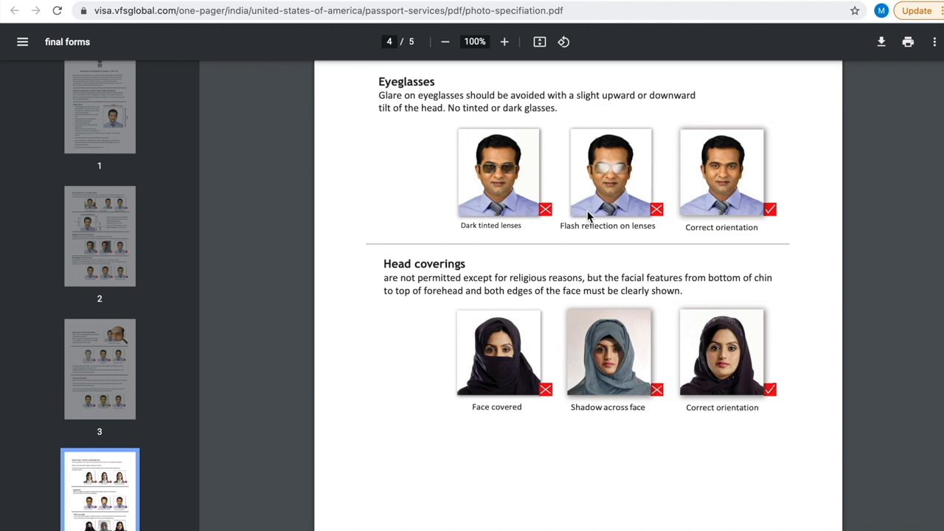
scroll(down, 3)
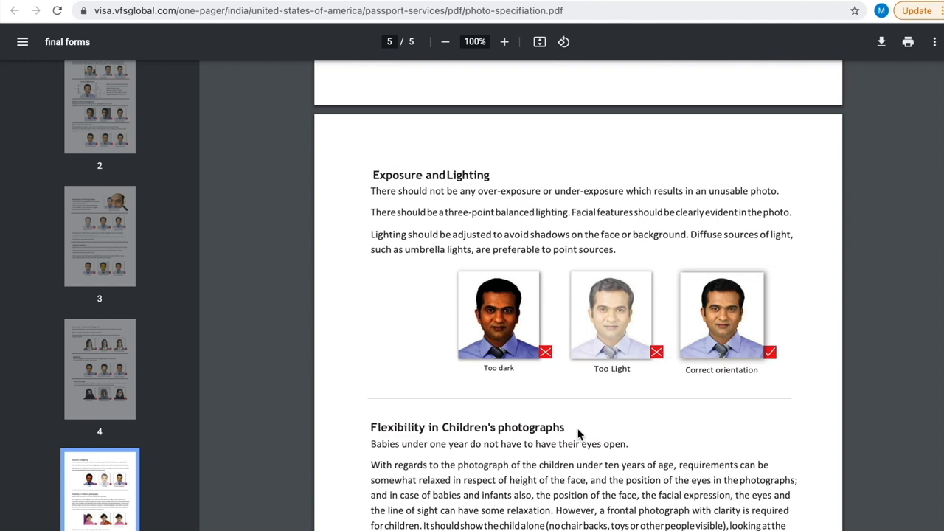
scroll(down, 3)
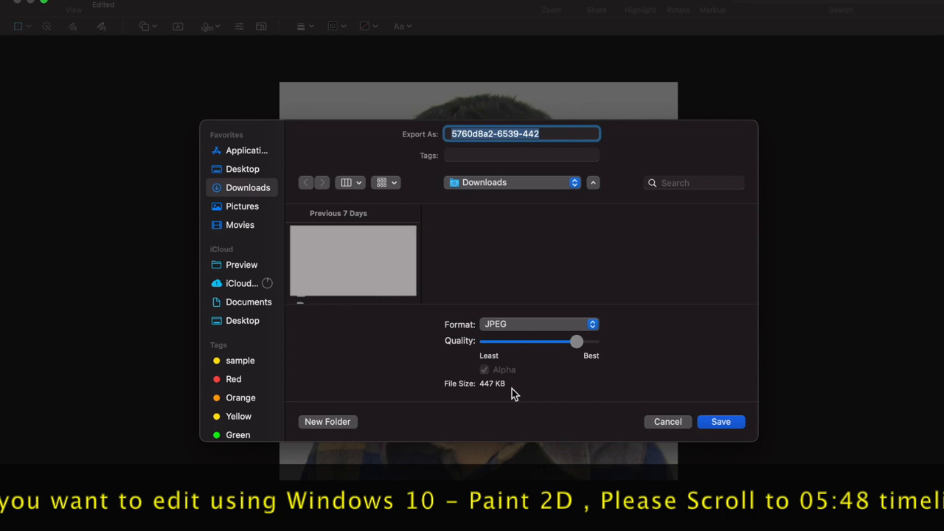
Save the photo as JPEG 'Sample Photo' with lowered quality, about 18 KB
text(Sample Pho)
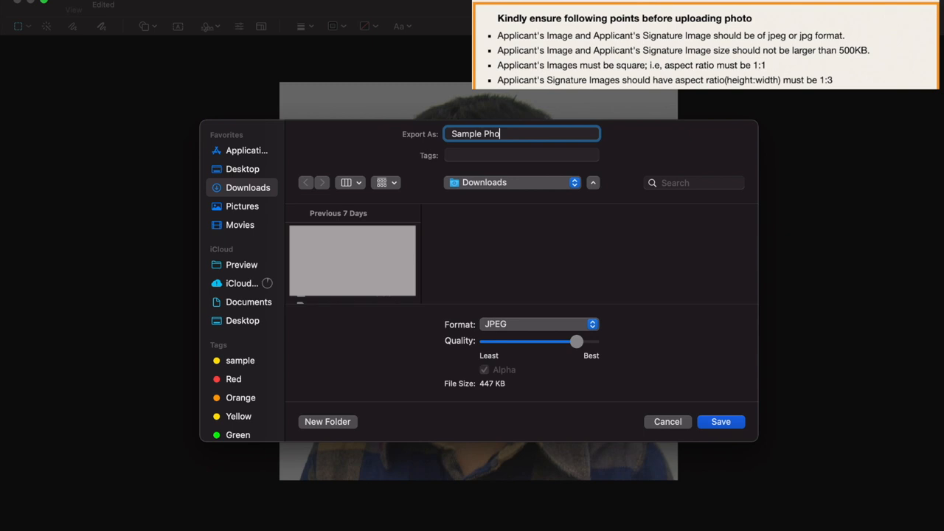
drag(576, 341, 512, 341)
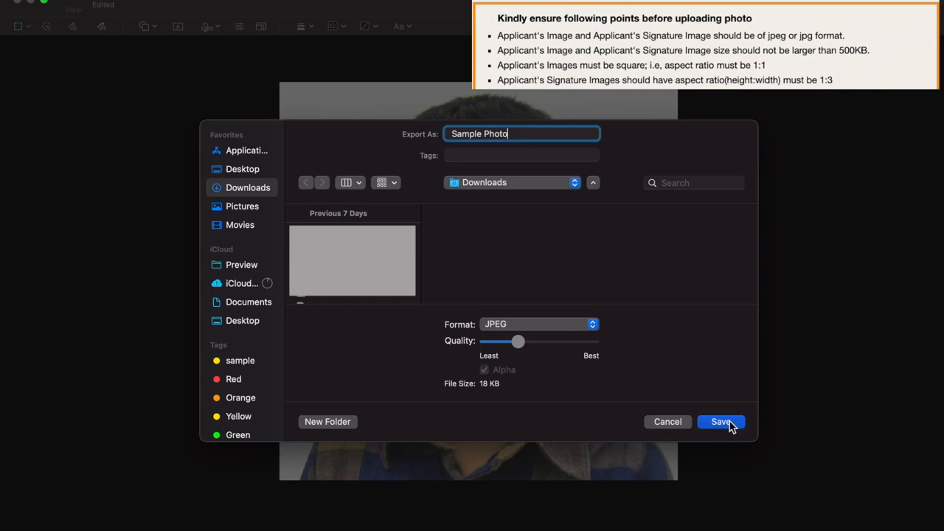
click(720, 422)
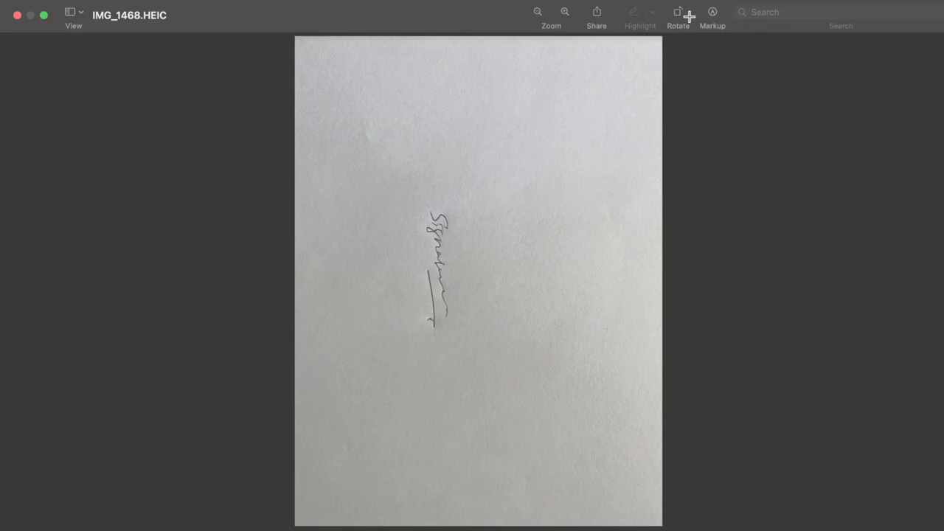
Rotate the signature page upright and crop to a rectangle around the signature
click(677, 12)
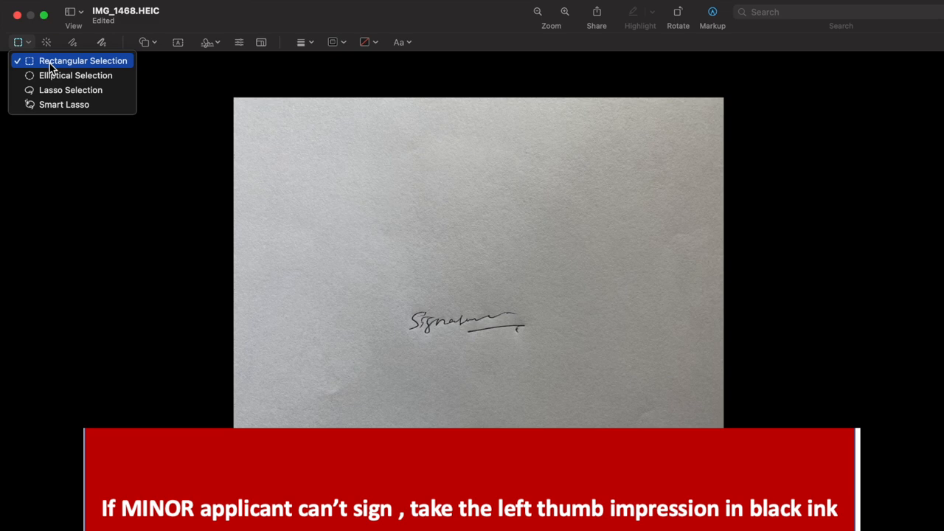
drag(374, 293, 556, 355)
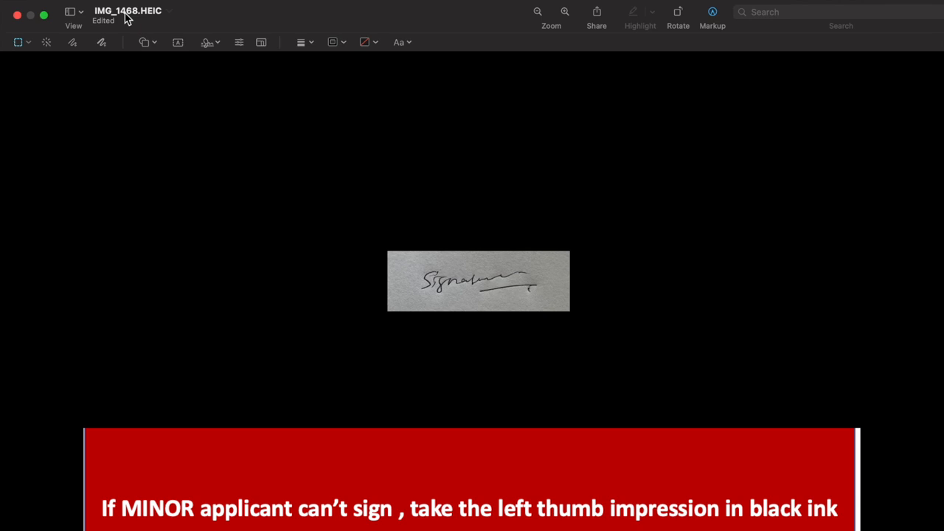
click(104, 18)
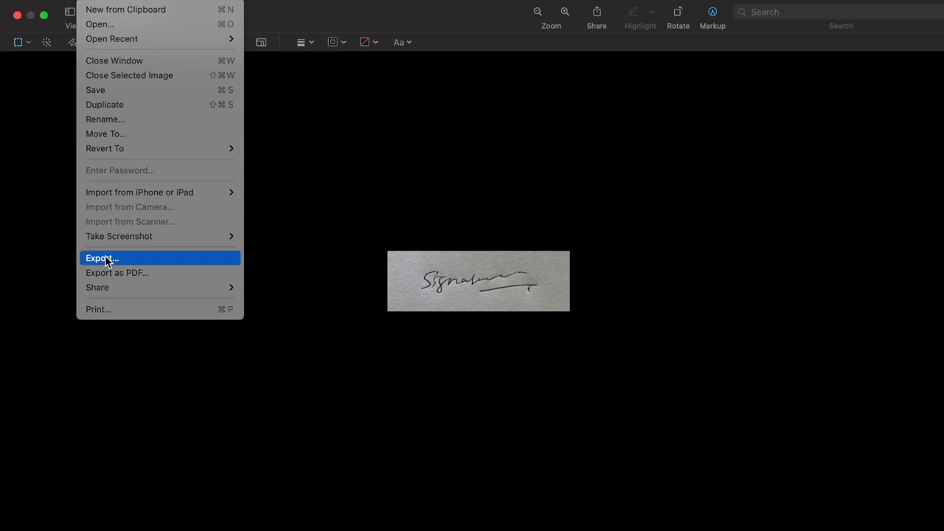
Export the signature as a reduced-quality JPEG named 'Sample'
click(101, 258)
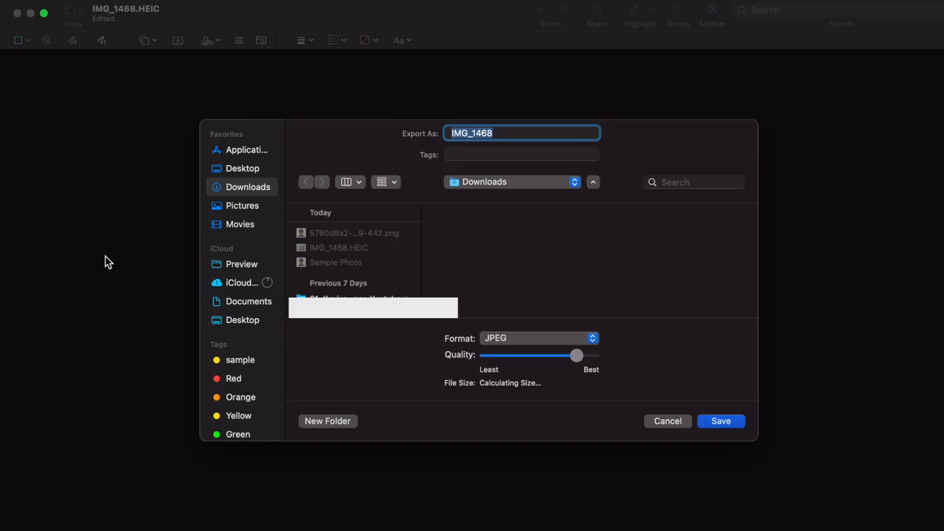
drag(576, 356, 568, 356)
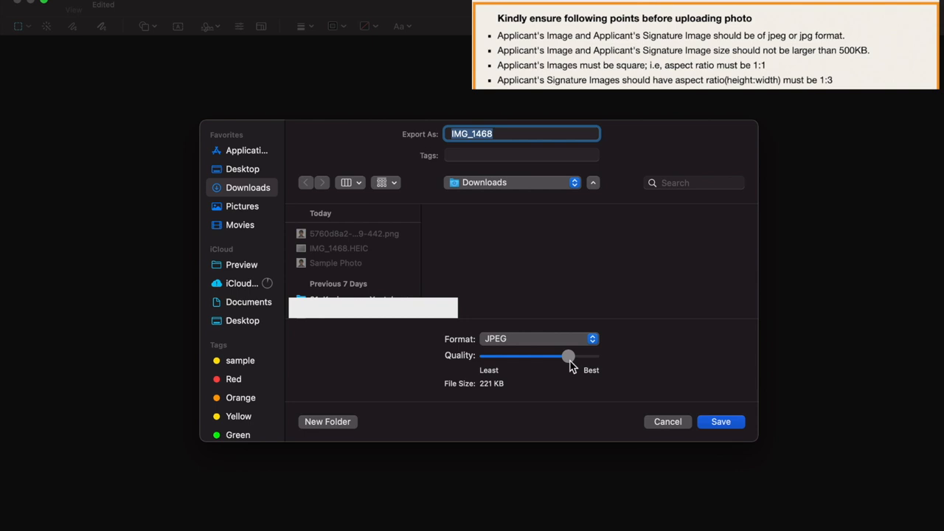
text(Sample)
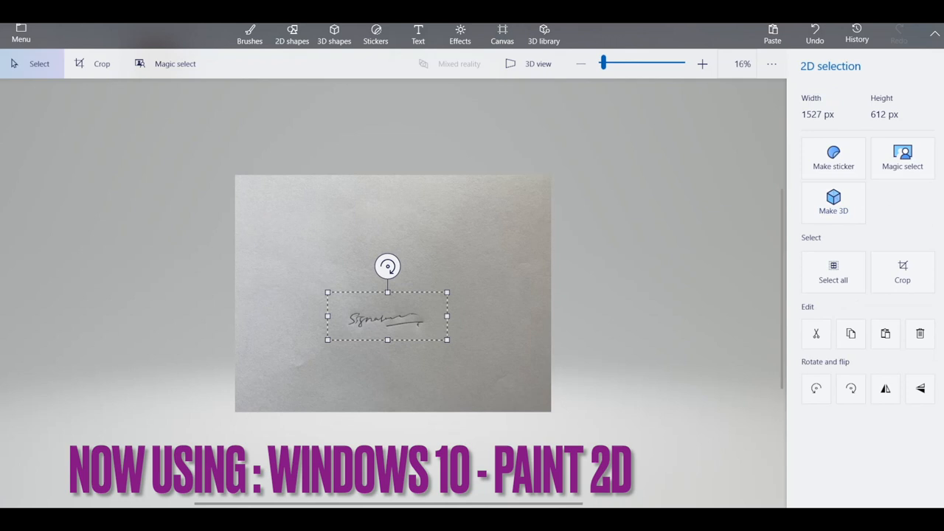
mouse_move(832, 157)
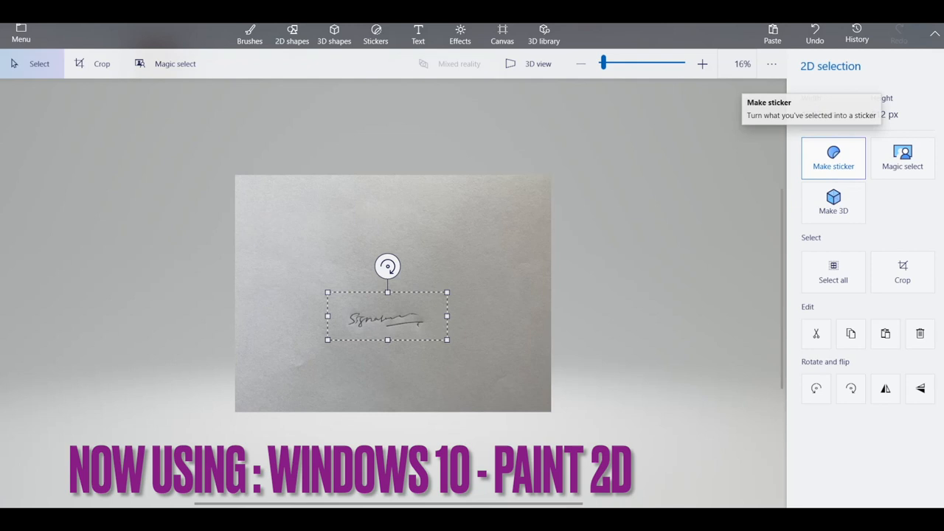
Crop the scanned page in Paint 3D down to the signature selection
click(502, 31)
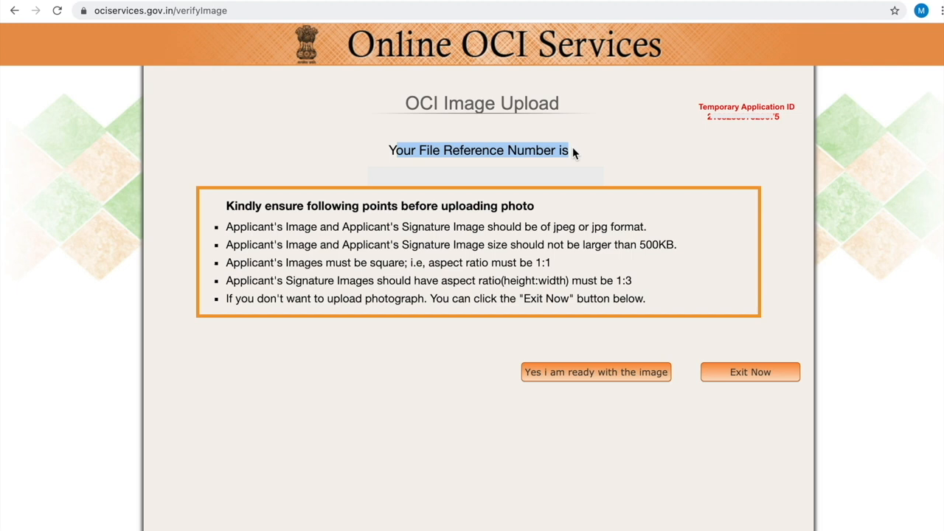
mouse_move(628, 245)
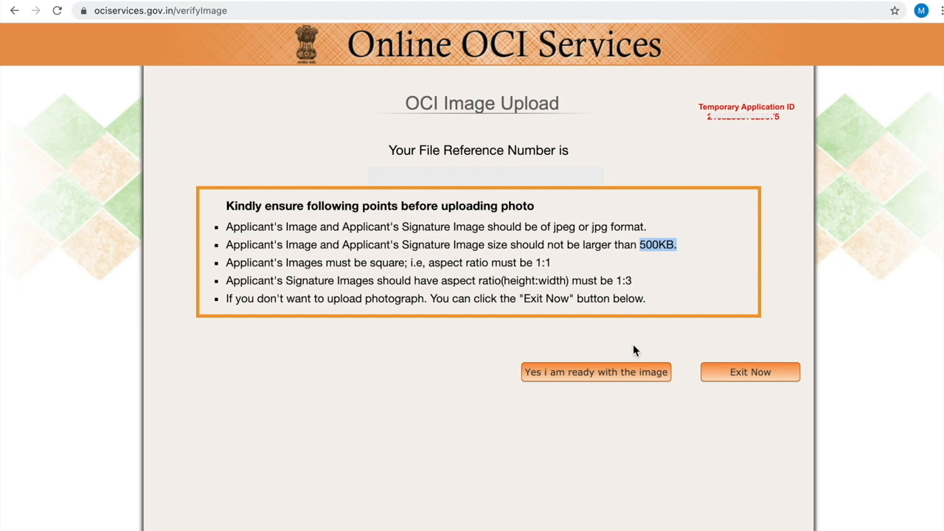
Confirm 'Yes i am ready with the image' to reach the upload page
click(595, 372)
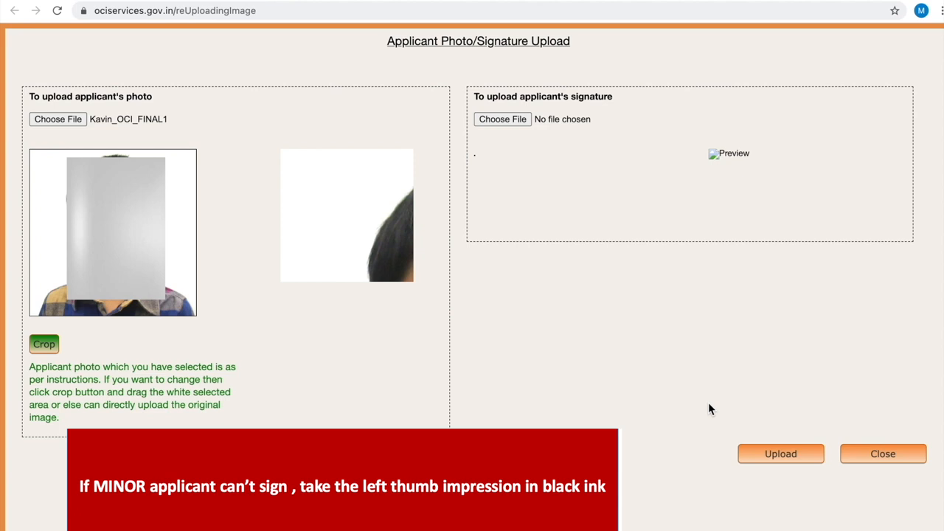
Attach the signature JPEG under the signature section and upload it with the photo
click(502, 118)
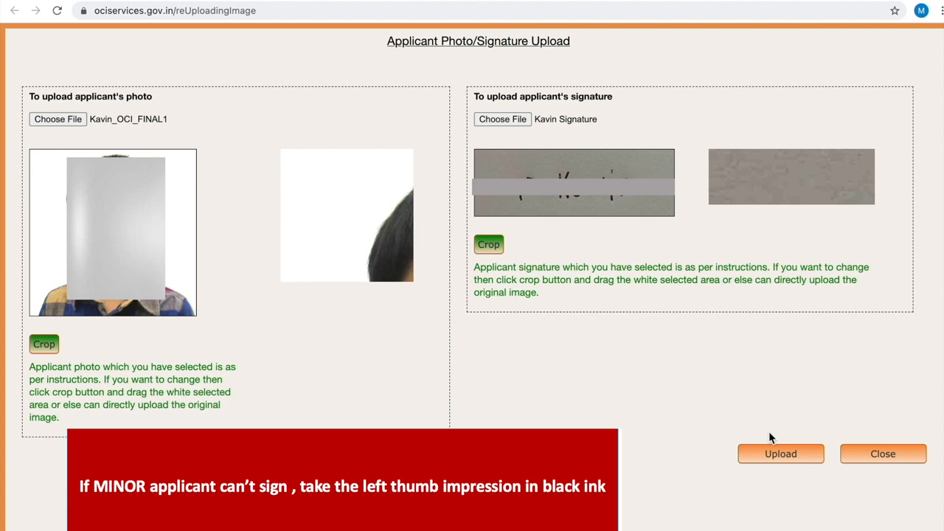
click(780, 453)
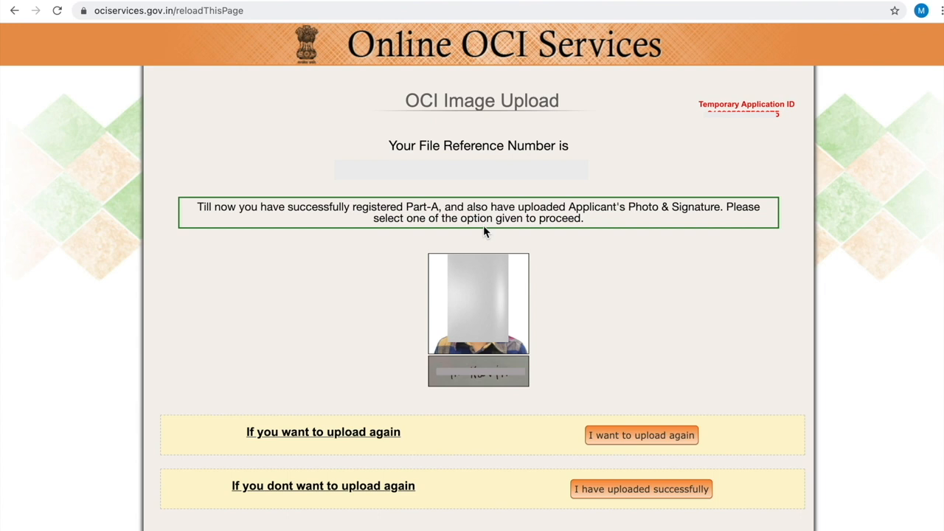